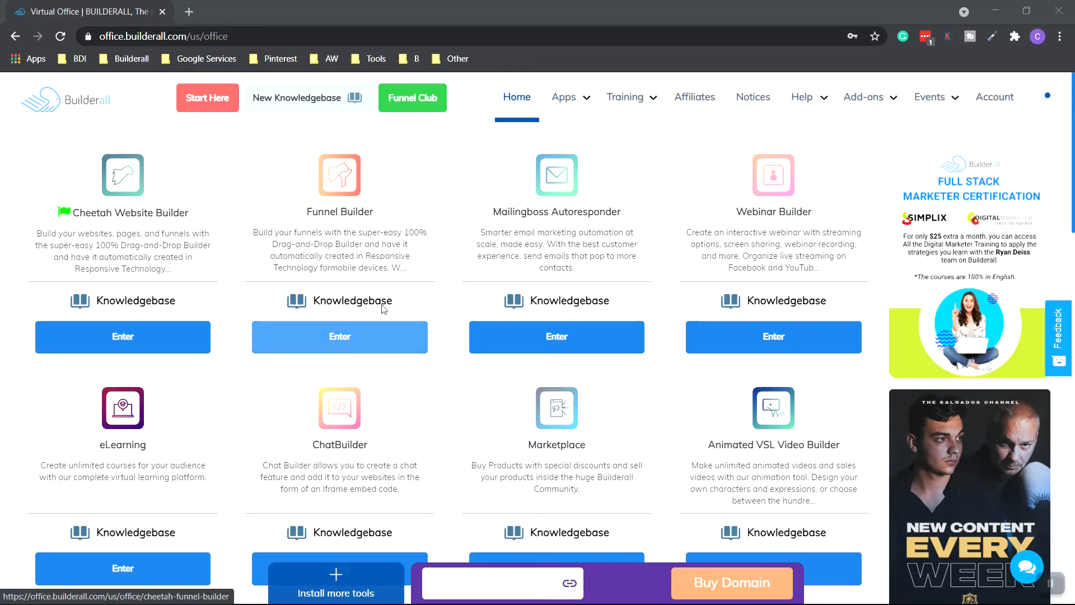
Step: Show the full Builderall apps menu from the Virtual Office navigation bar
{"action": "left_click", "coordinate": [563, 96]}
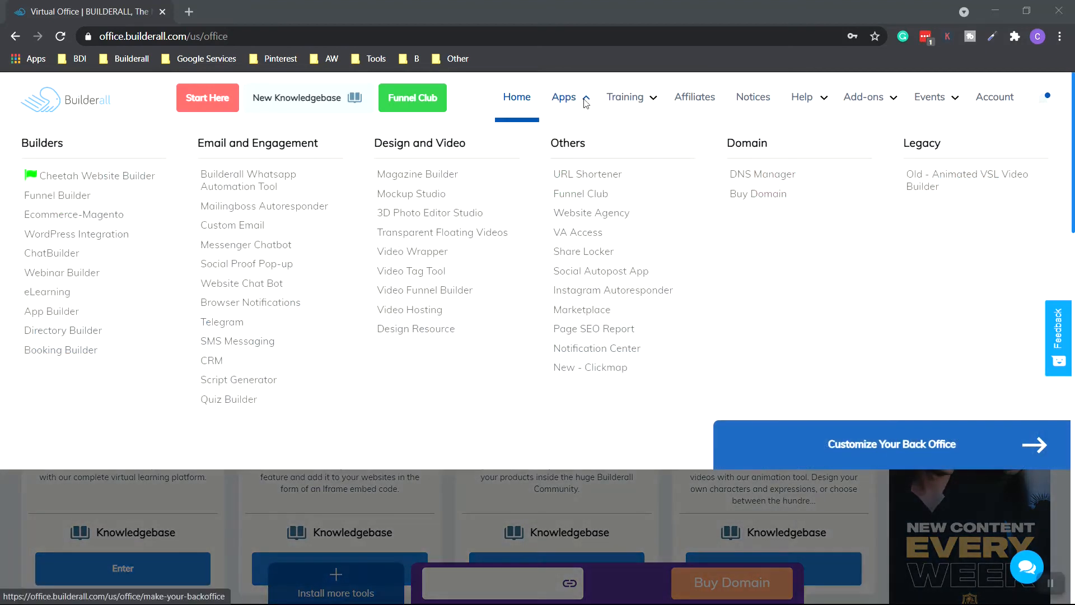
{"action": "mouse_move", "coordinate": [57, 194]}
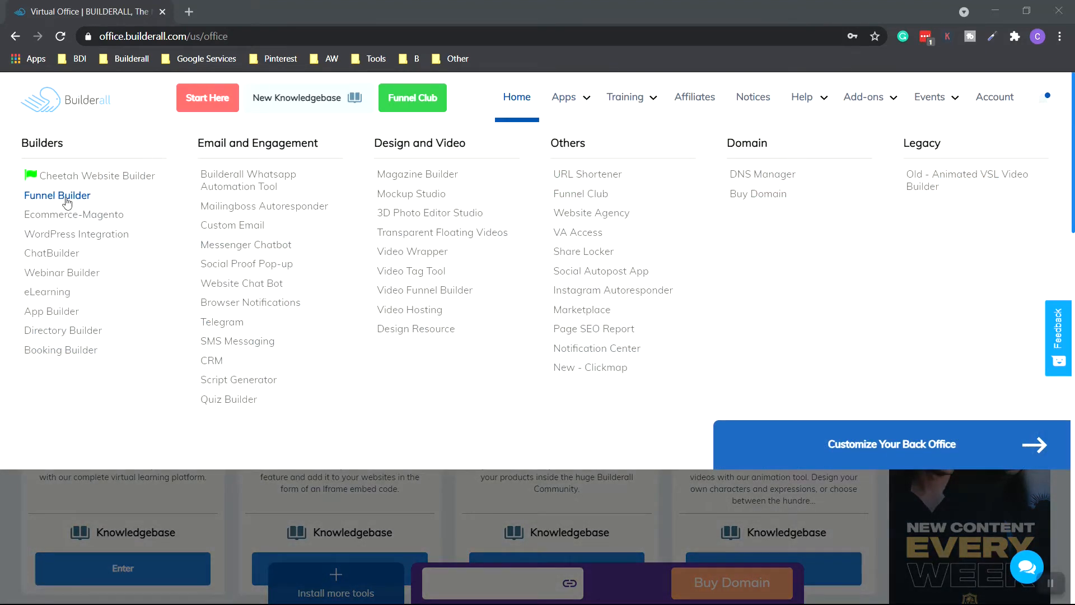
Step: In Funnel Builder, delete the existing Build Muscle Now funnel
{"action": "left_click", "coordinate": [57, 195]}
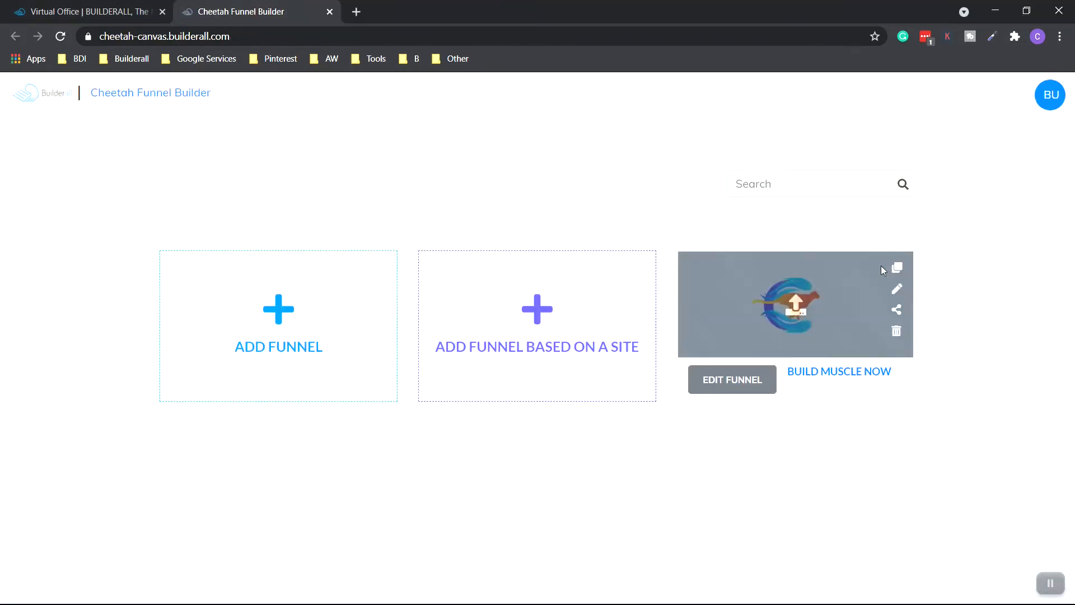
{"action": "left_click", "coordinate": [896, 331]}
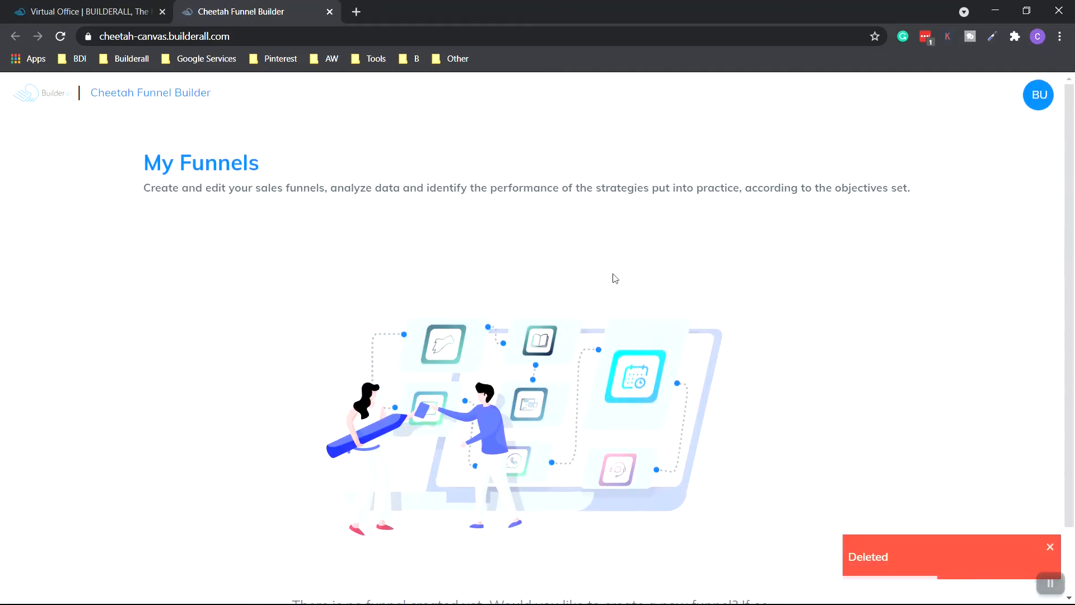
{"action": "scroll", "scroll_direction": "down", "scroll_amount": 3}
{"action": "type", "text": "Build Nu"}
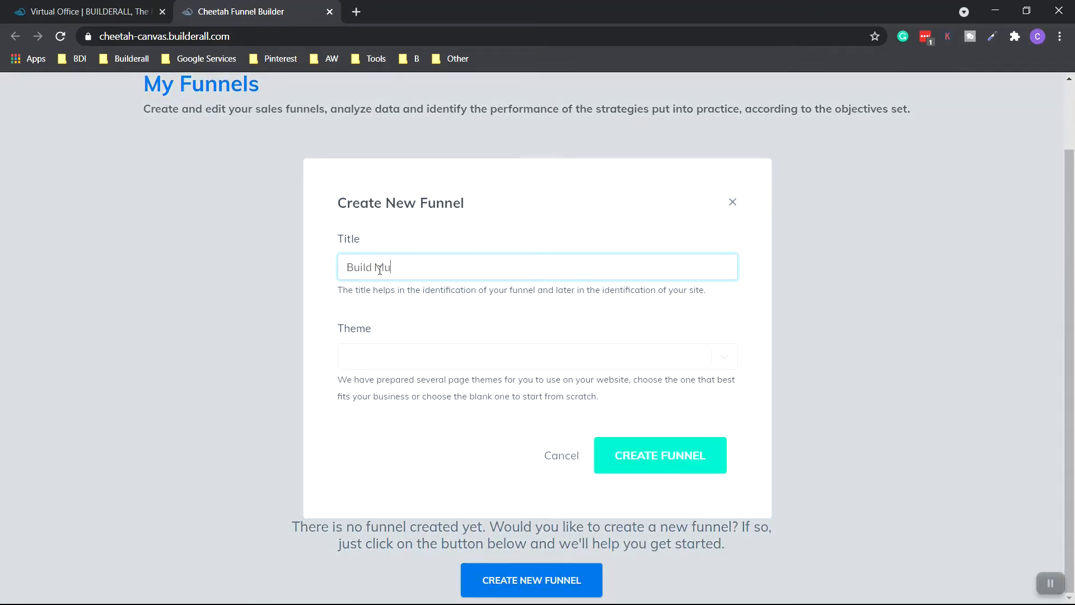
Step: Create a new Build Muscle Now funnel using the Muscle Mass Funnel theme
{"action": "left_click", "coordinate": [536, 356]}
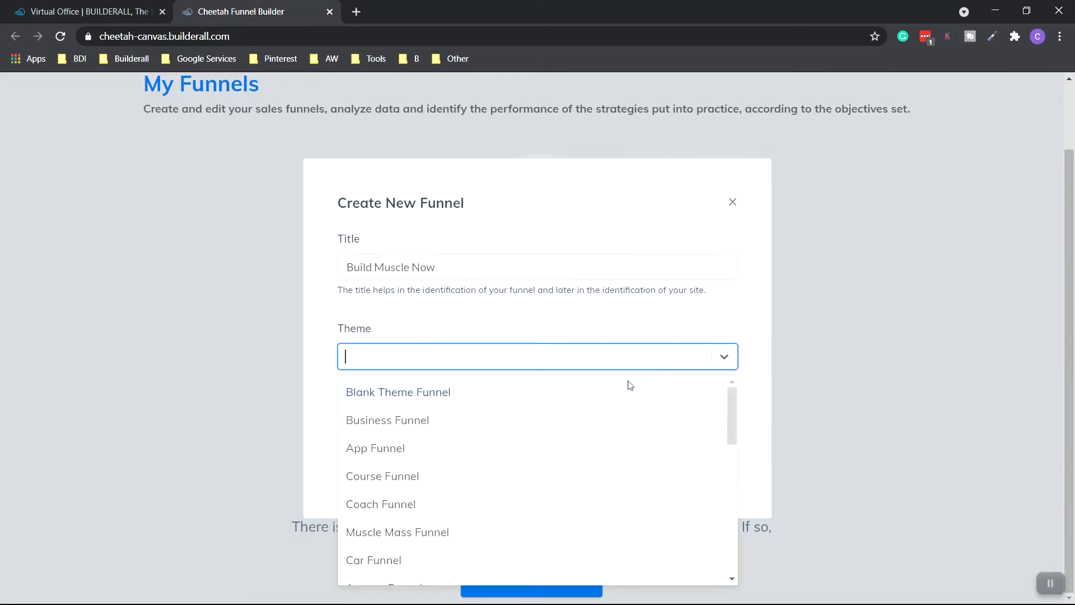
{"action": "scroll", "scroll_direction": "down", "scroll_amount": 3}
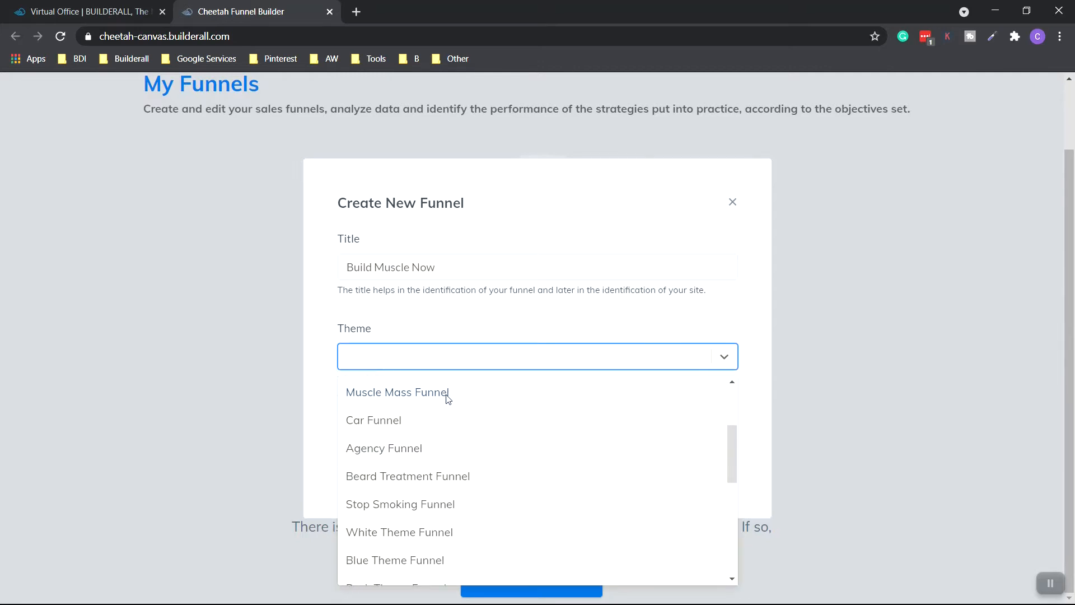
{"action": "left_click", "coordinate": [396, 392]}
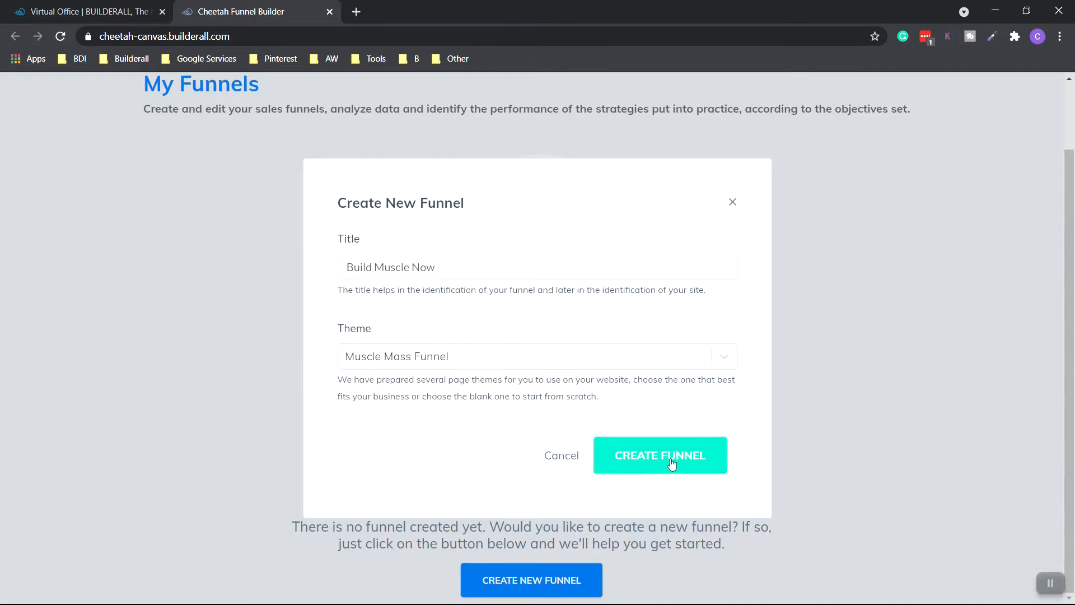
{"action": "left_click", "coordinate": [659, 455]}
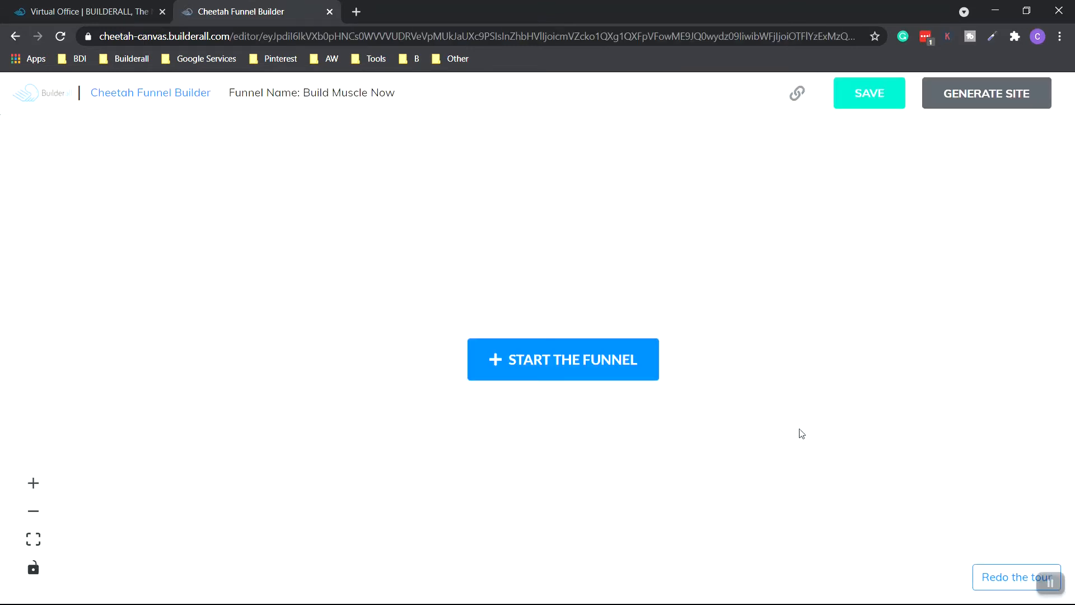
Step: Start the funnel with a Squeeze Page, then add an Oto Page from Sales Process
{"action": "left_click", "coordinate": [562, 358]}
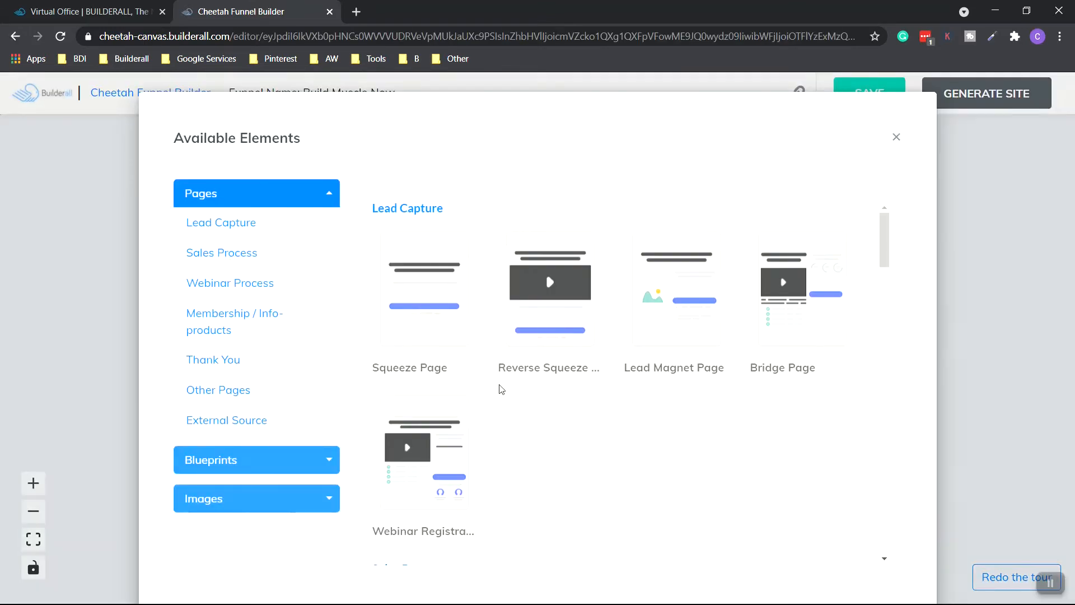
{"action": "mouse_move", "coordinate": [423, 325]}
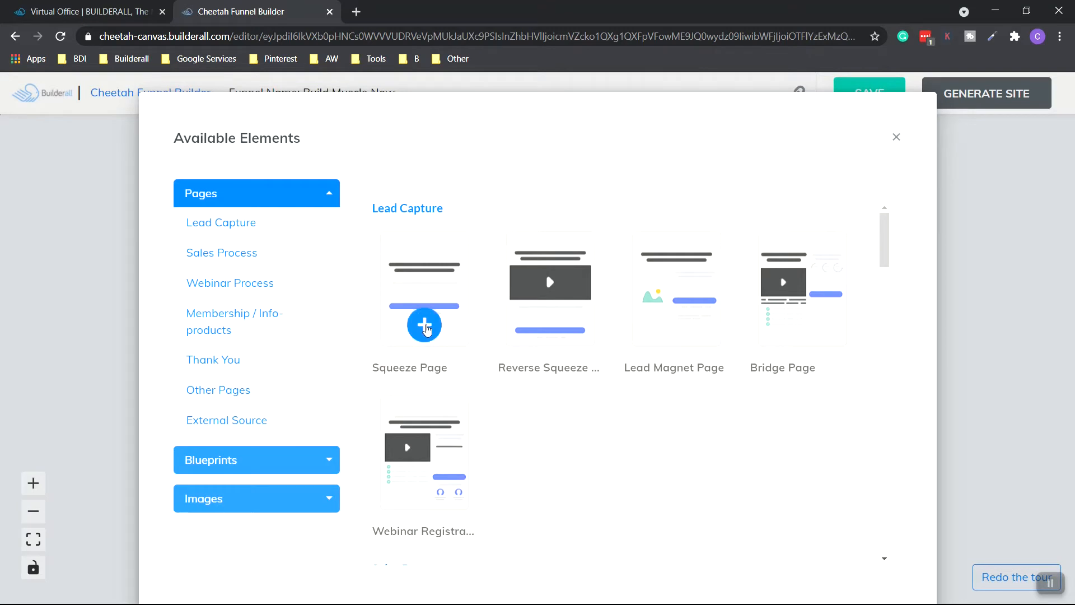
{"action": "left_click", "coordinate": [423, 325]}
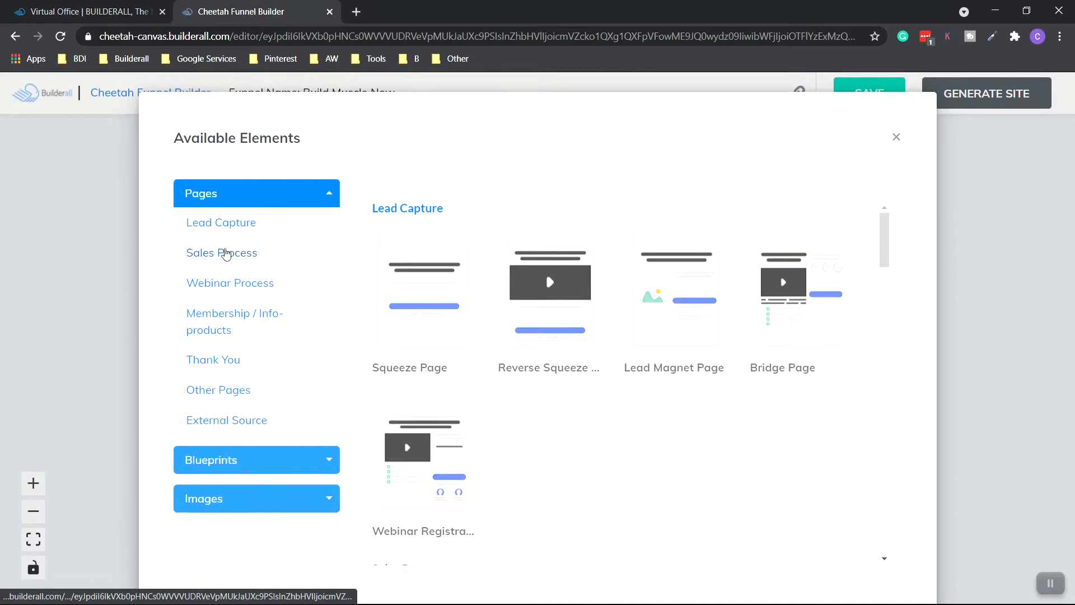
{"action": "left_click", "coordinate": [221, 252]}
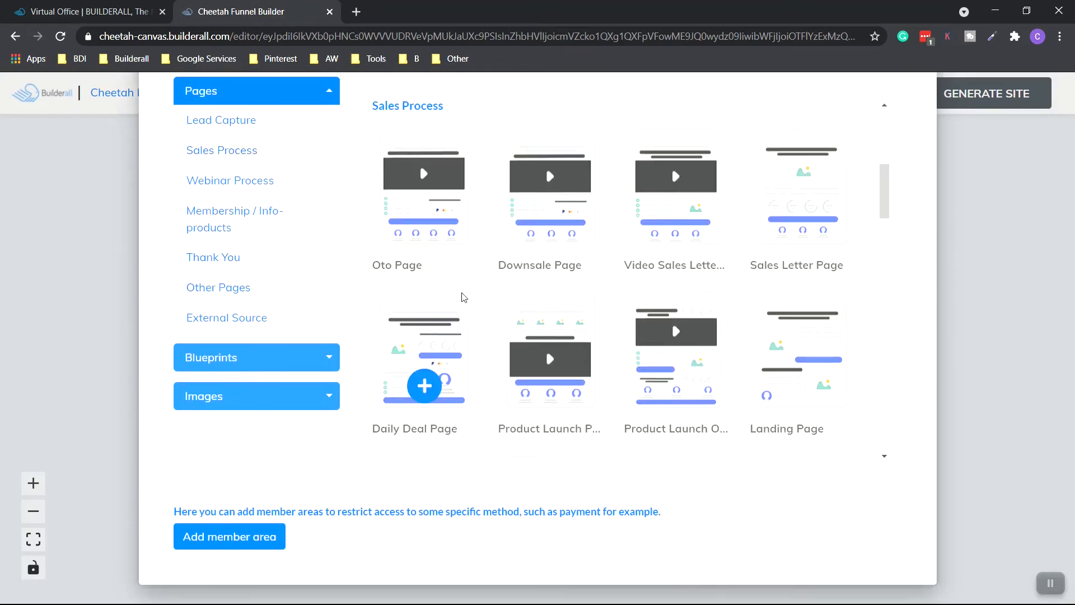
{"action": "mouse_move", "coordinate": [426, 229]}
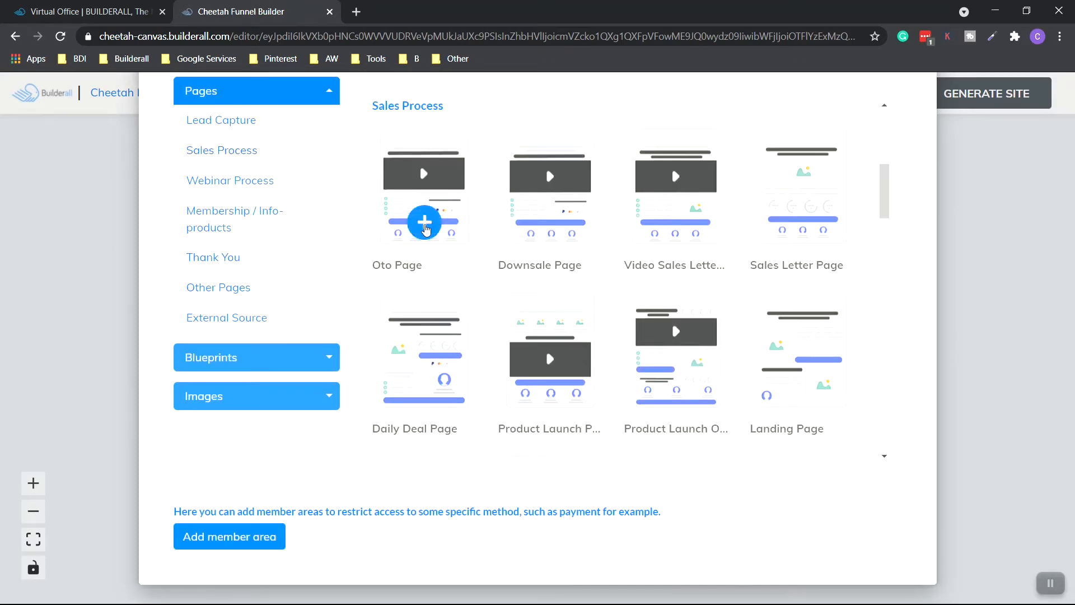
{"action": "left_click", "coordinate": [424, 221]}
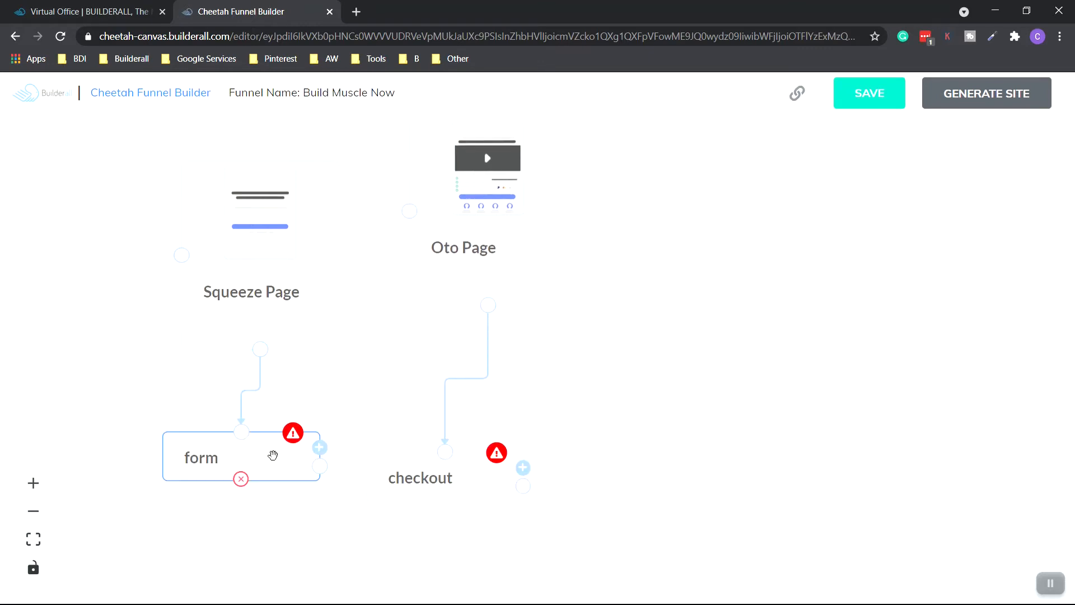
{"action": "mouse_move", "coordinate": [461, 252]}
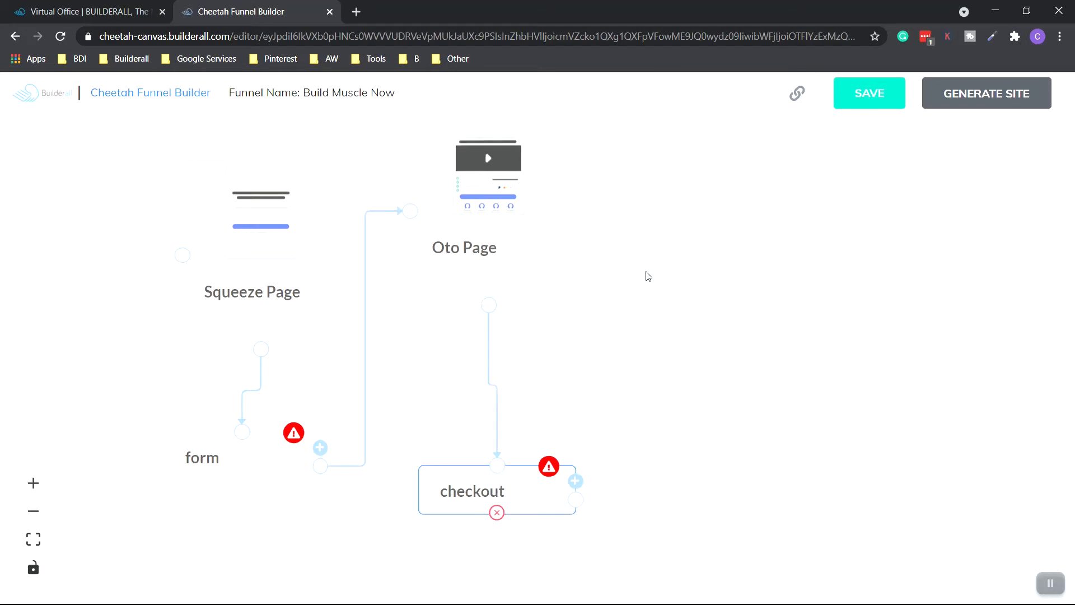
{"action": "mouse_move", "coordinate": [590, 268]}
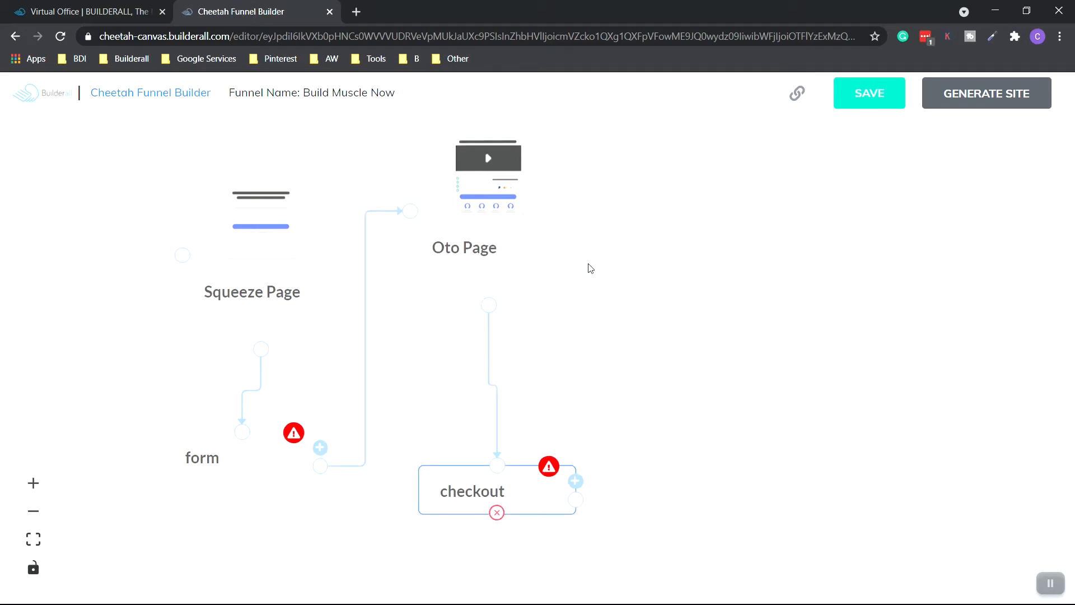
{"action": "mouse_move", "coordinate": [461, 547]}
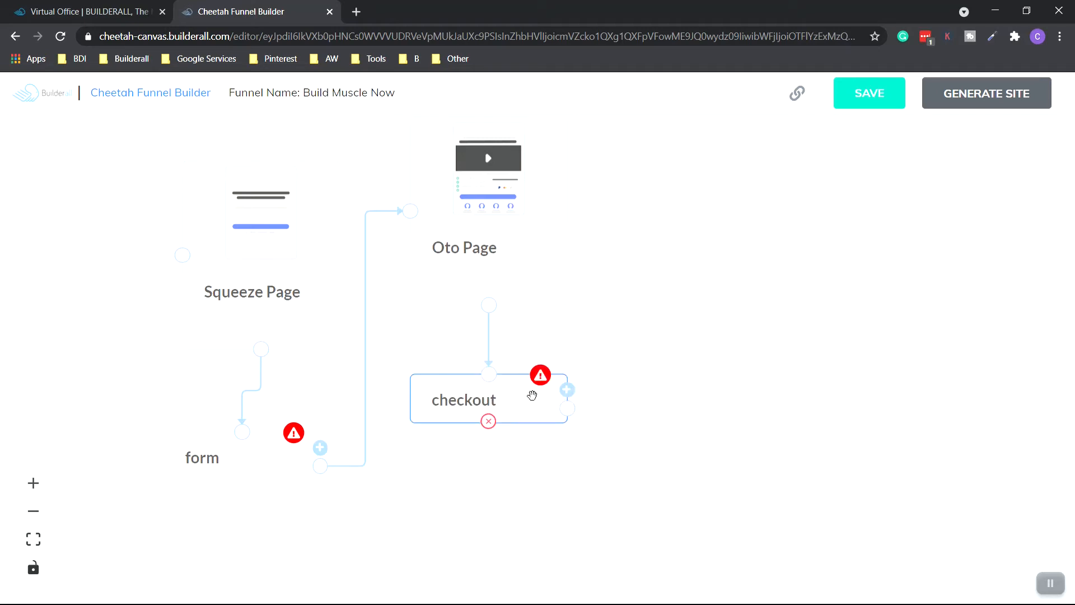
{"action": "mouse_move", "coordinate": [716, 376]}
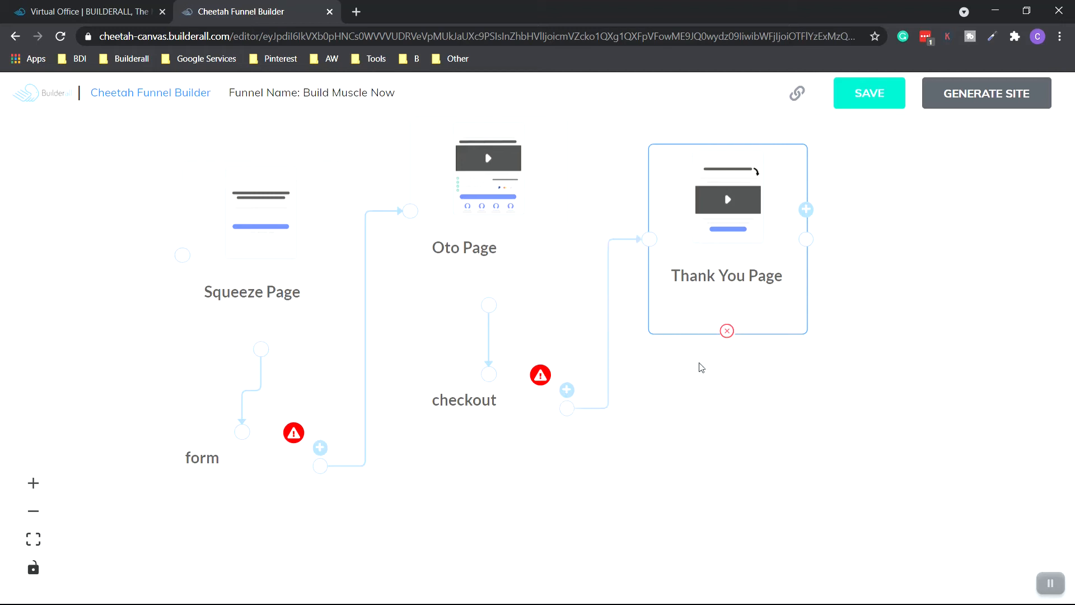
{"action": "mouse_move", "coordinate": [681, 311]}
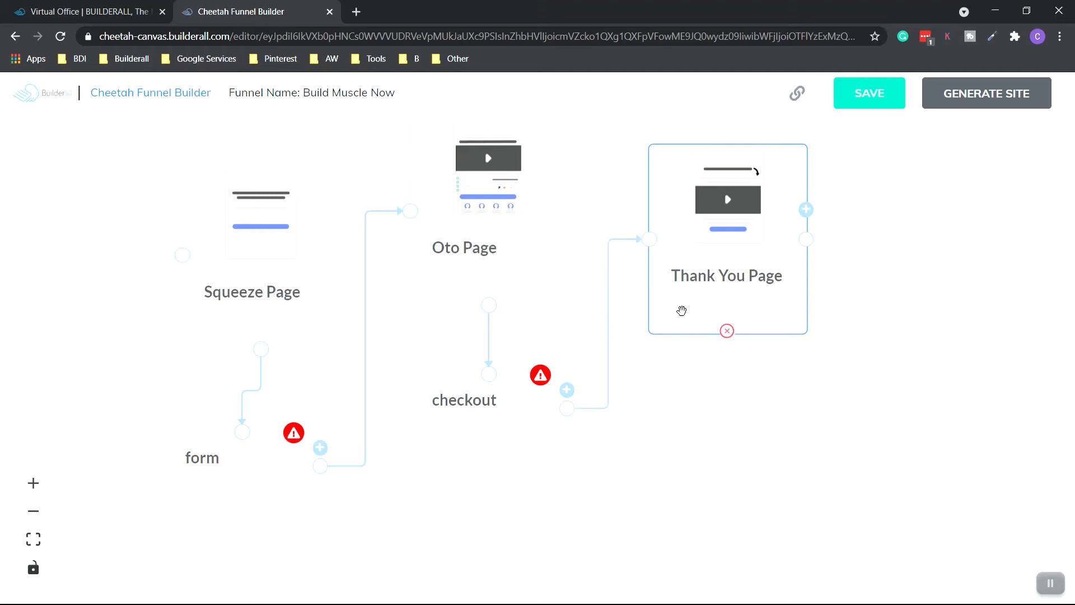
{"action": "mouse_move", "coordinate": [703, 274]}
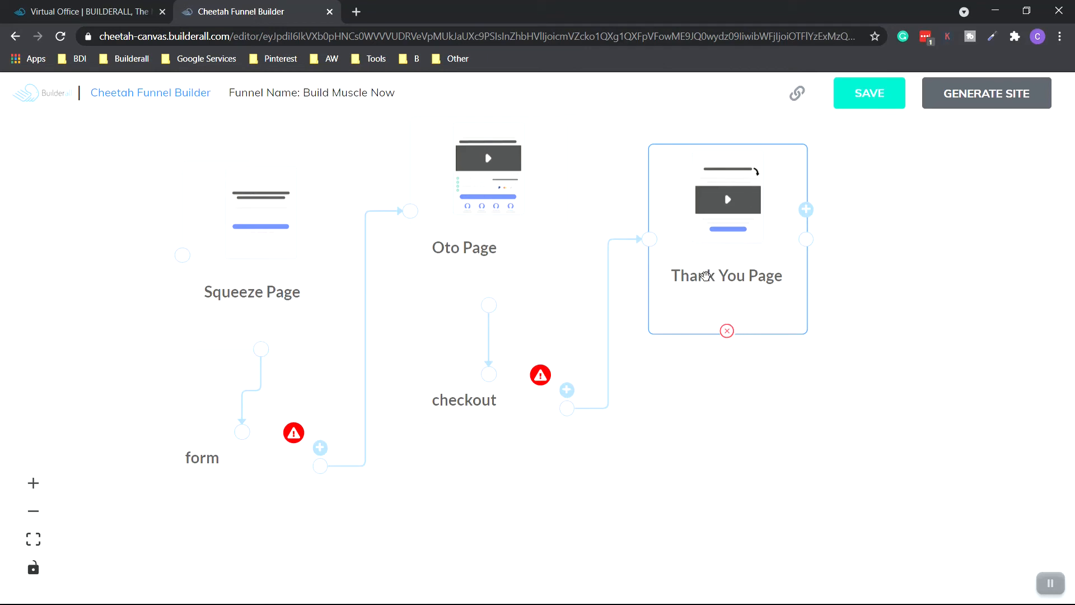
{"action": "mouse_move", "coordinate": [700, 394]}
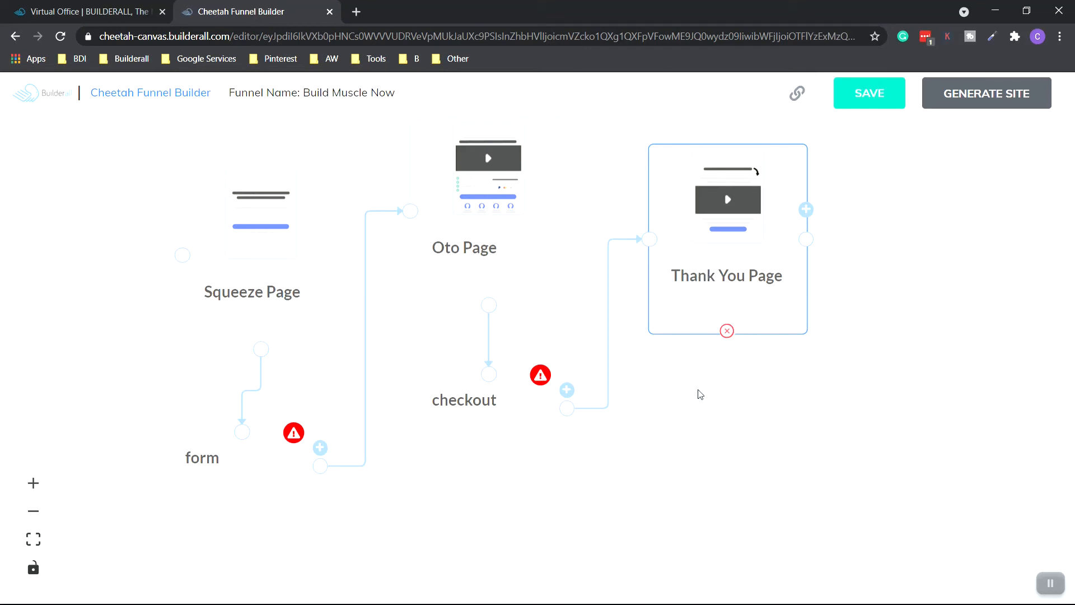
{"action": "mouse_move", "coordinate": [806, 239]}
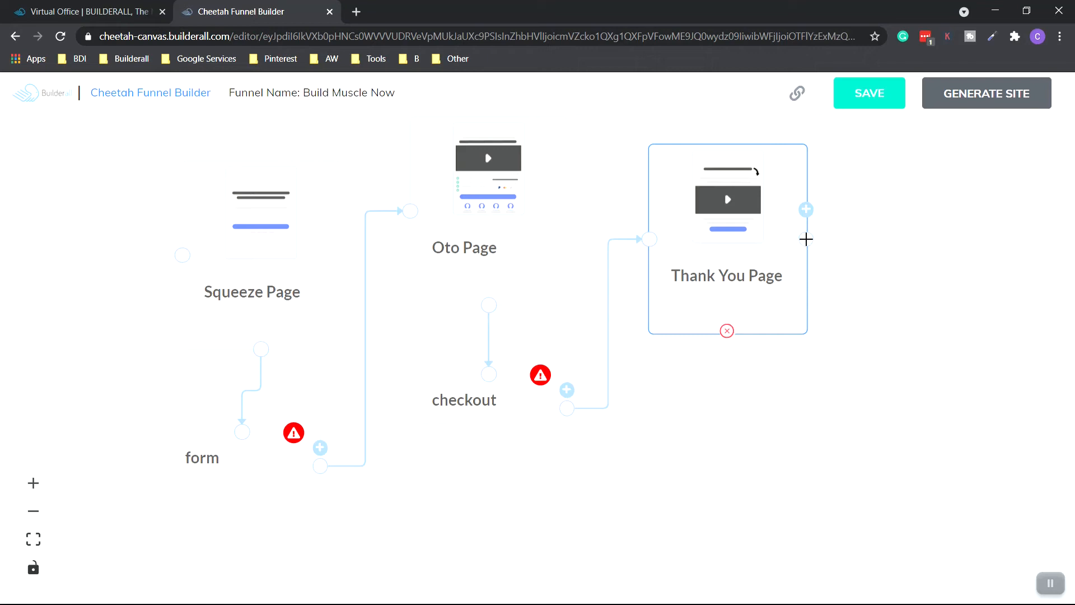
Step: Add a Download Page after the Thank You Page and generate the Cheetah site
{"action": "left_click", "coordinate": [806, 210]}
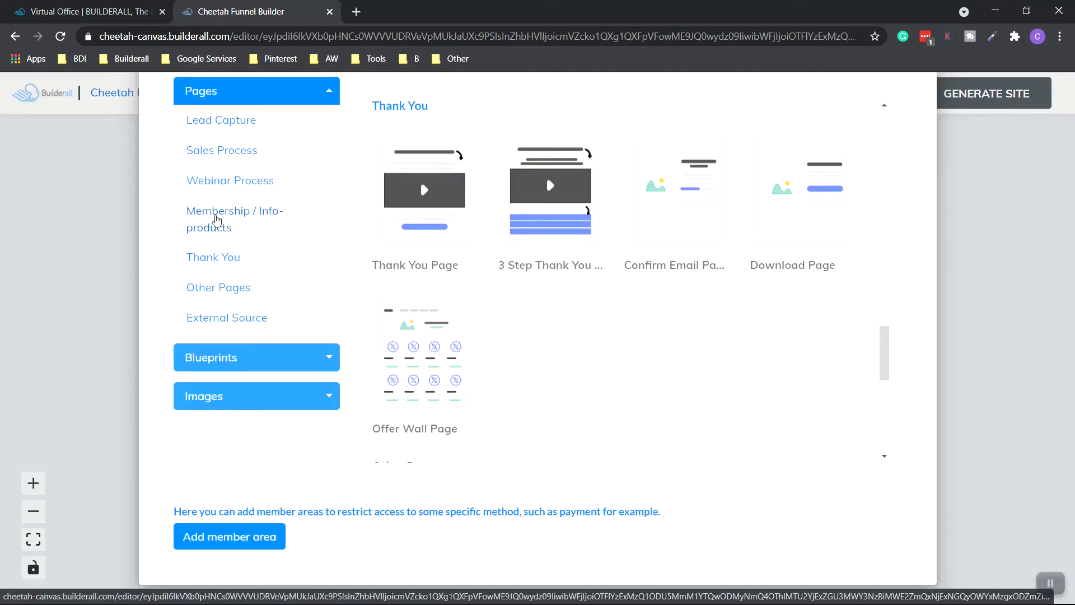
{"action": "scroll", "scroll_direction": "up", "scroll_amount": 3}
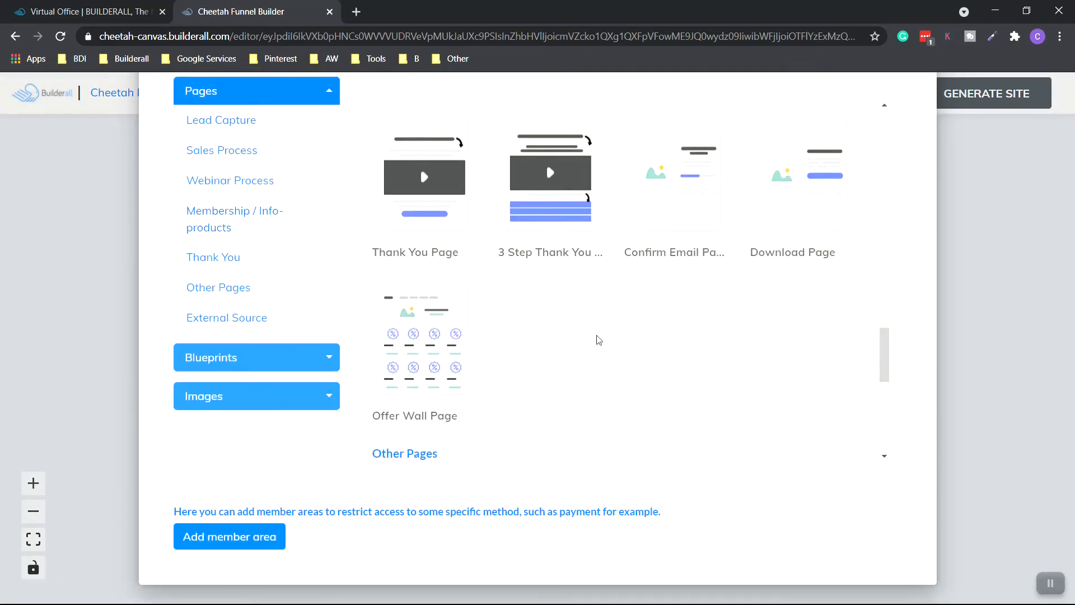
{"action": "mouse_move", "coordinate": [802, 210]}
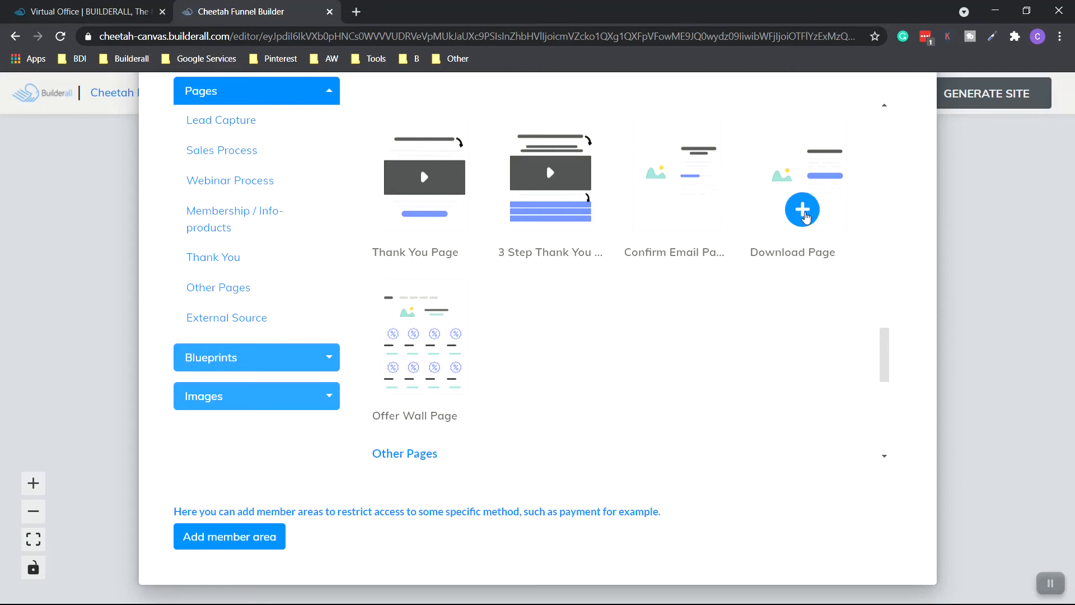
{"action": "left_click", "coordinate": [802, 210]}
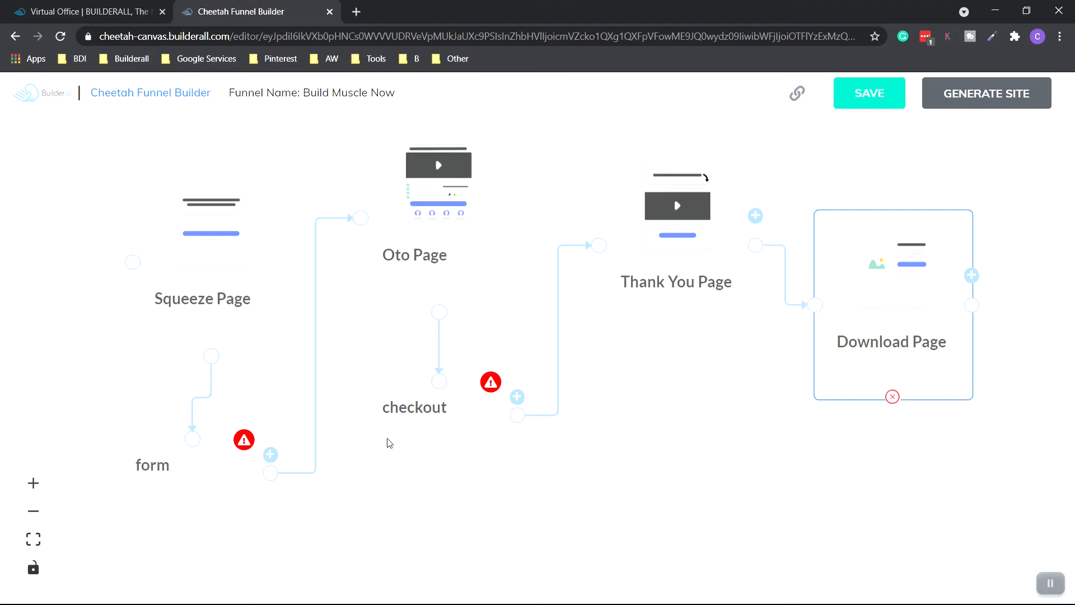
{"action": "mouse_move", "coordinate": [682, 456]}
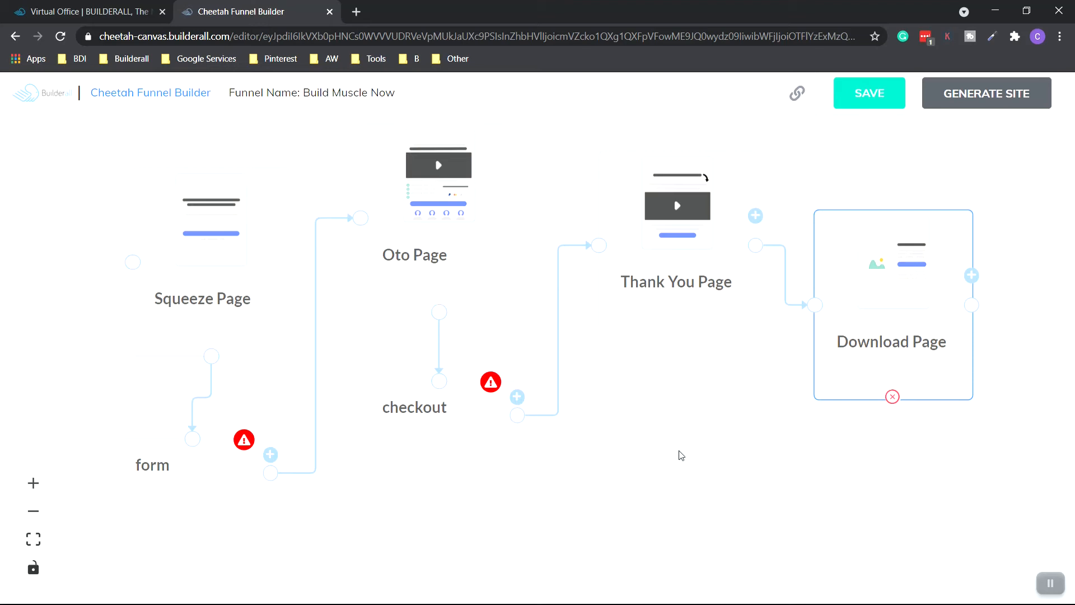
{"action": "mouse_move", "coordinate": [761, 435]}
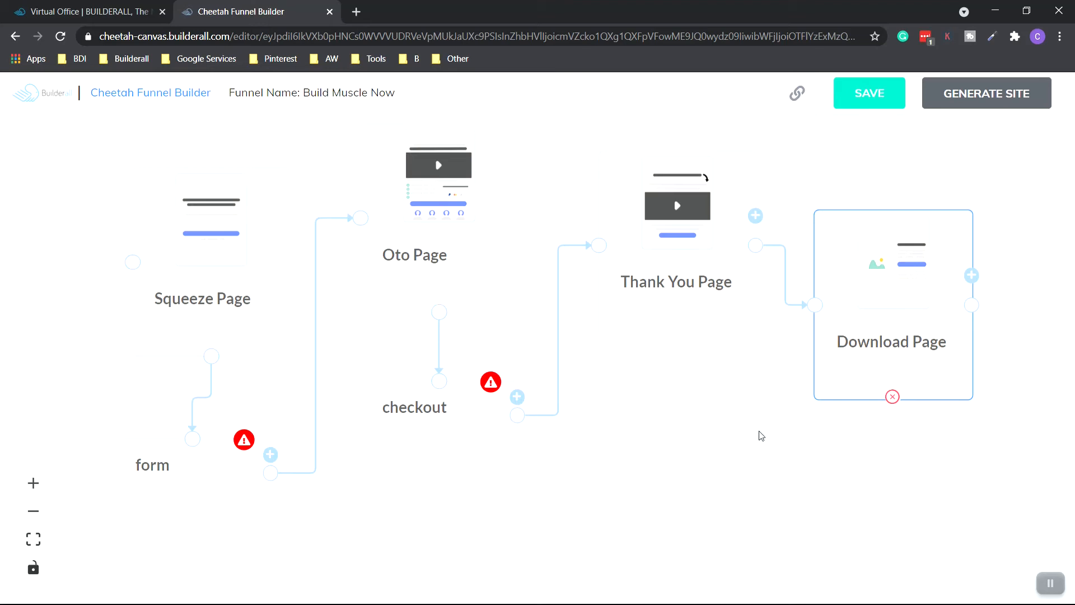
{"action": "mouse_move", "coordinate": [741, 422]}
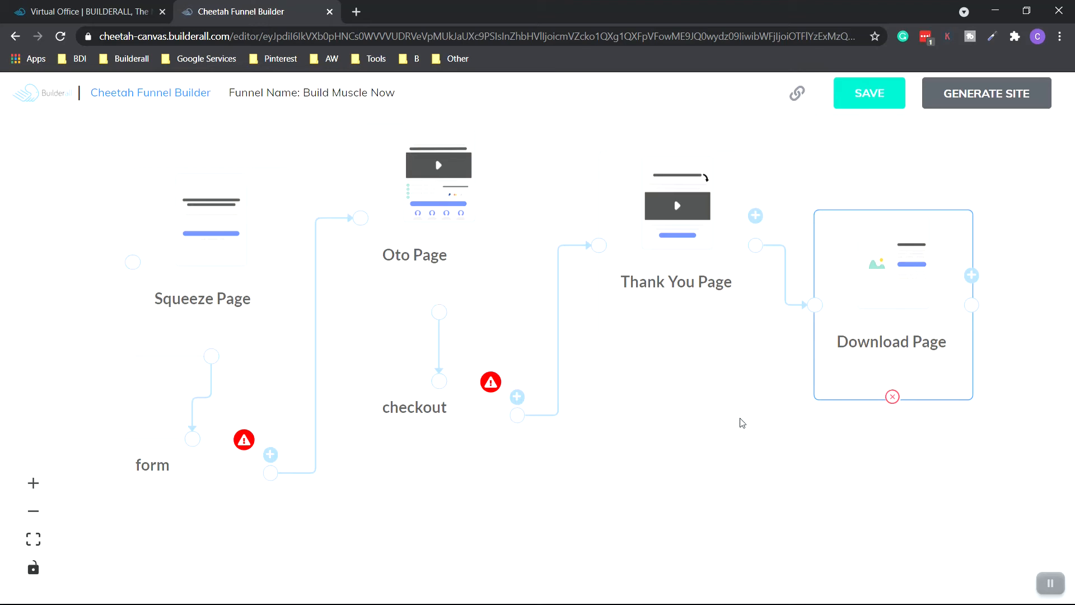
{"action": "mouse_move", "coordinate": [678, 422]}
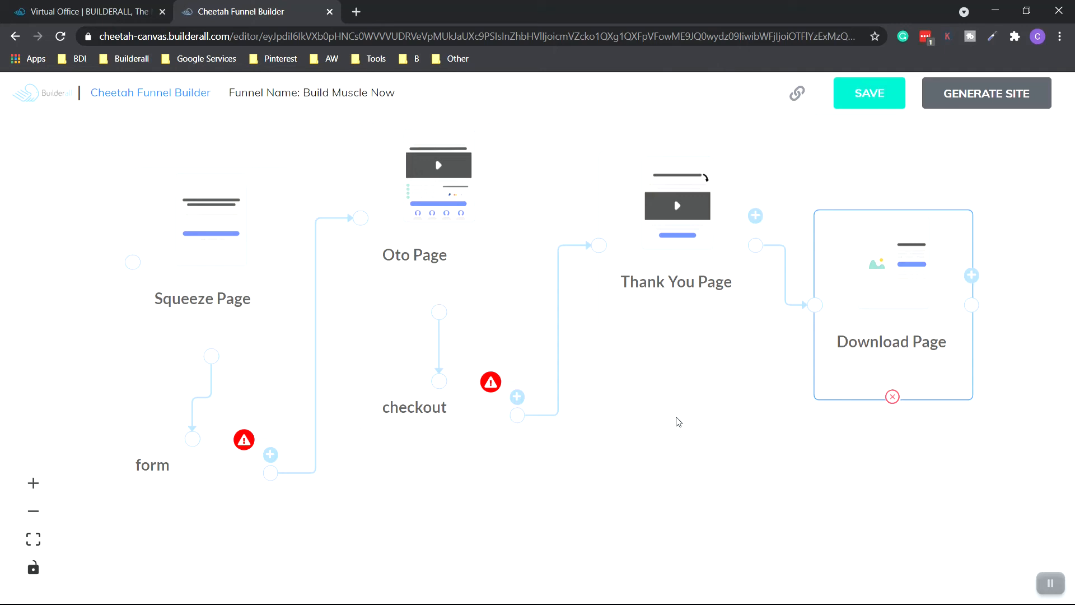
{"action": "mouse_move", "coordinate": [1015, 222]}
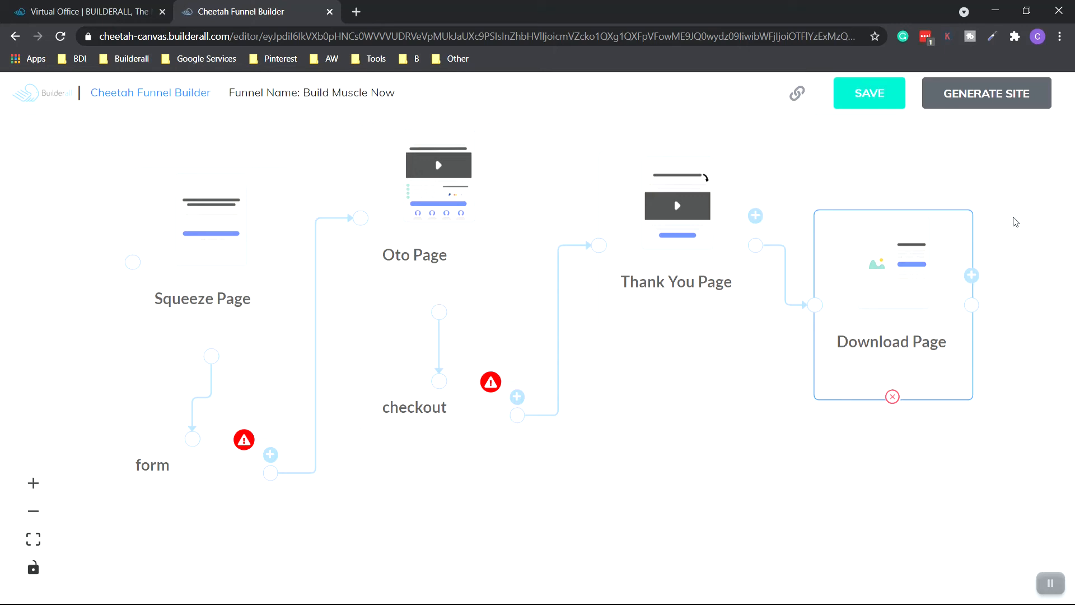
{"action": "mouse_move", "coordinate": [989, 103]}
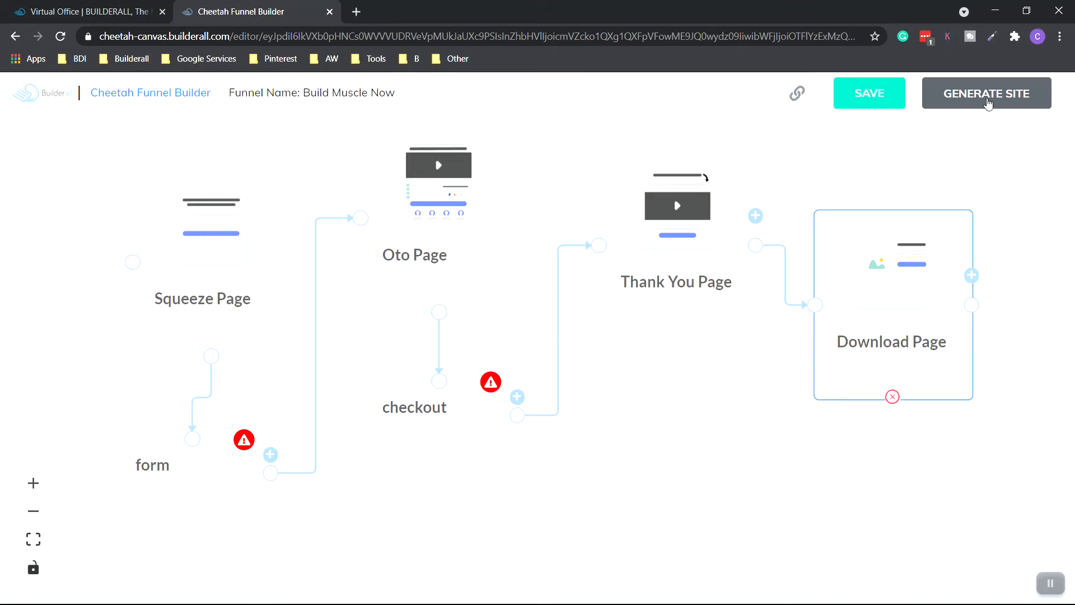
{"action": "left_click", "coordinate": [985, 93]}
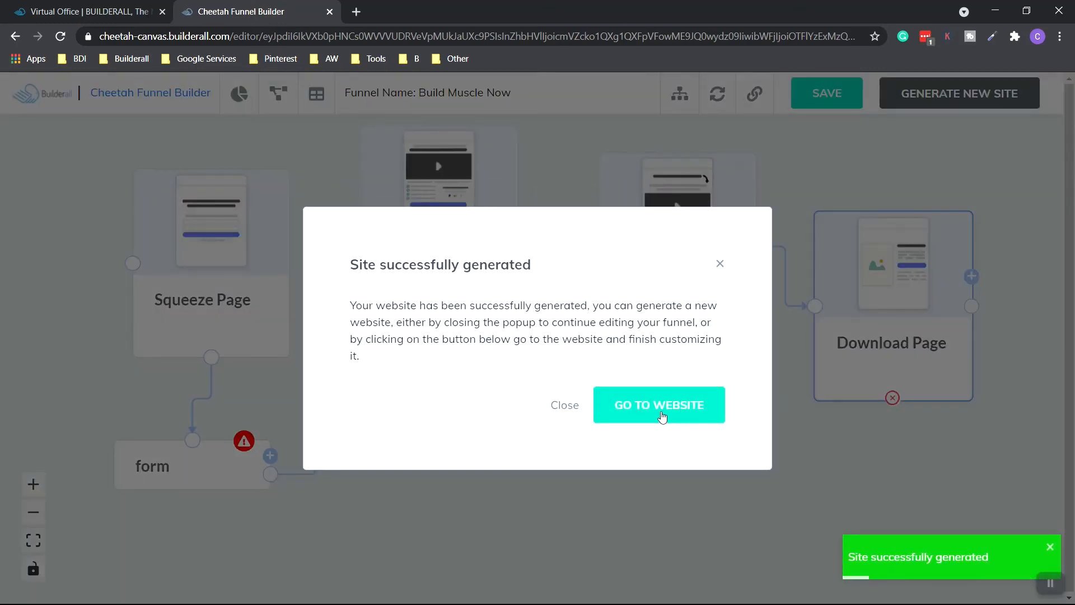
Step: Go to the newly generated Build Muscle Now website in the Cheetah editor
{"action": "left_click", "coordinate": [658, 404]}
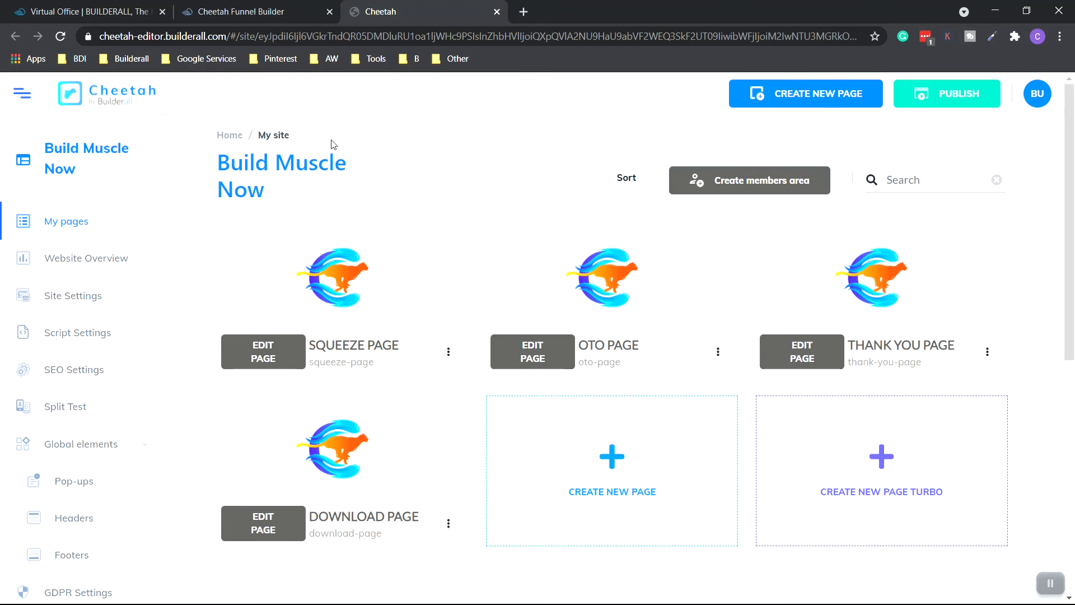
{"action": "mouse_move", "coordinate": [358, 358]}
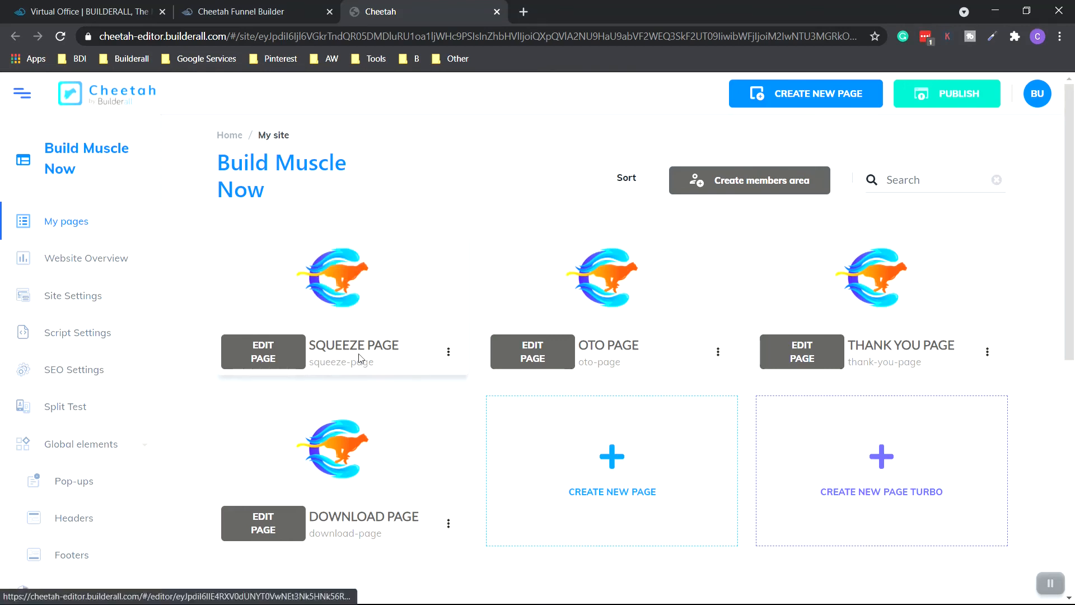
{"action": "mouse_move", "coordinate": [869, 366]}
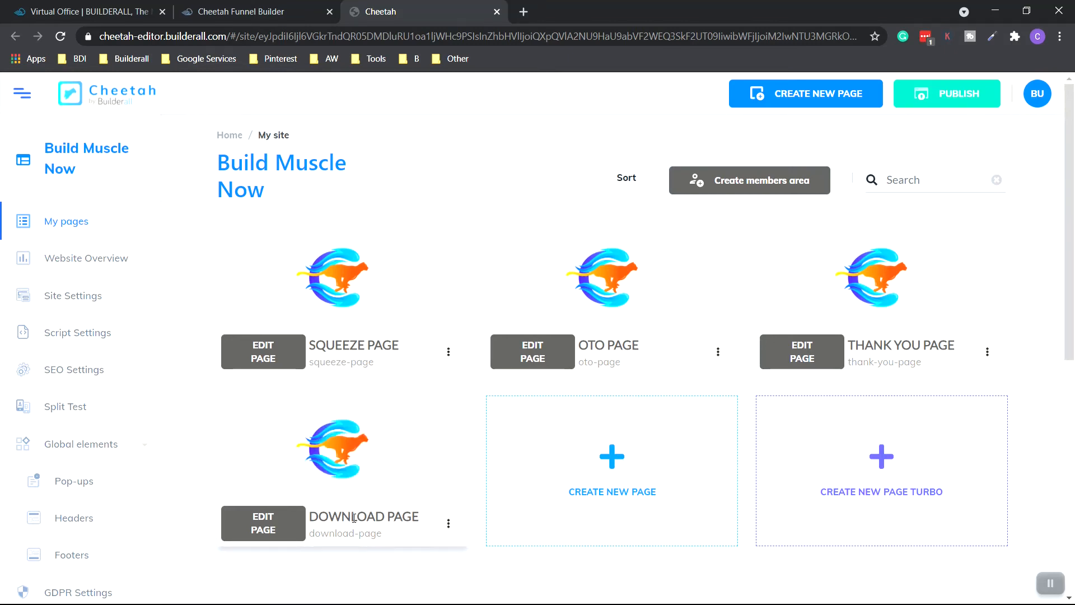
{"action": "left_click", "coordinate": [262, 350]}
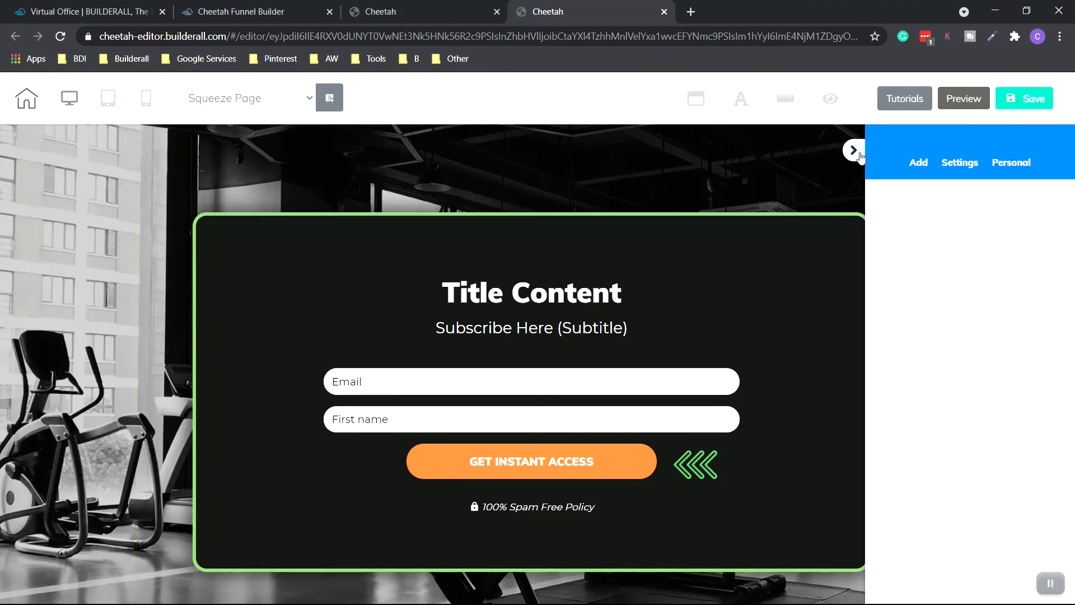
{"action": "left_click", "coordinate": [531, 328]}
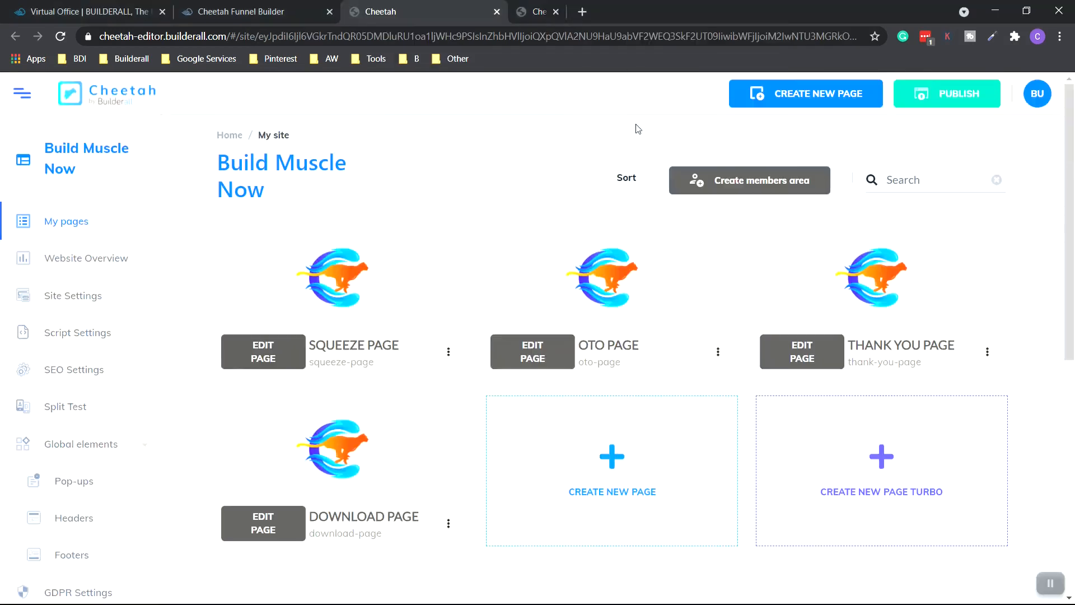
{"action": "left_click", "coordinate": [448, 351]}
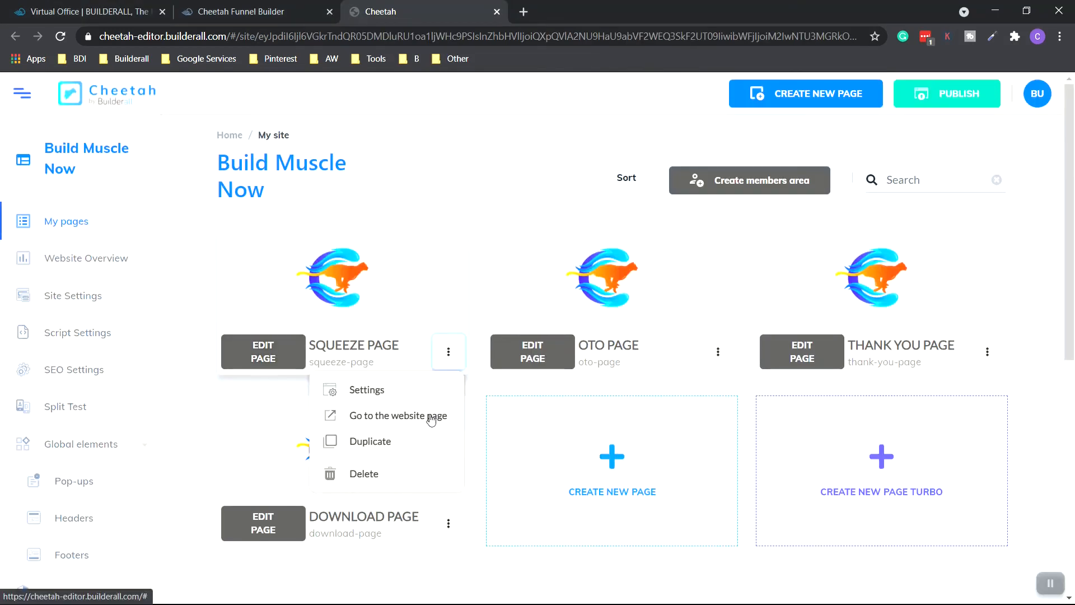
{"action": "left_click", "coordinate": [262, 350]}
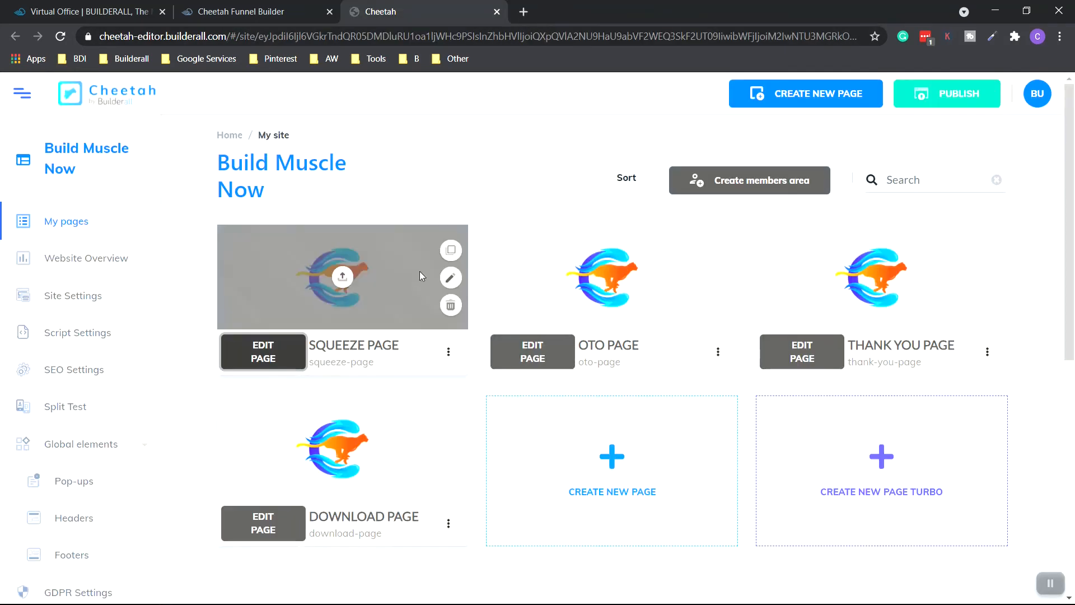
{"action": "mouse_move", "coordinate": [368, 309]}
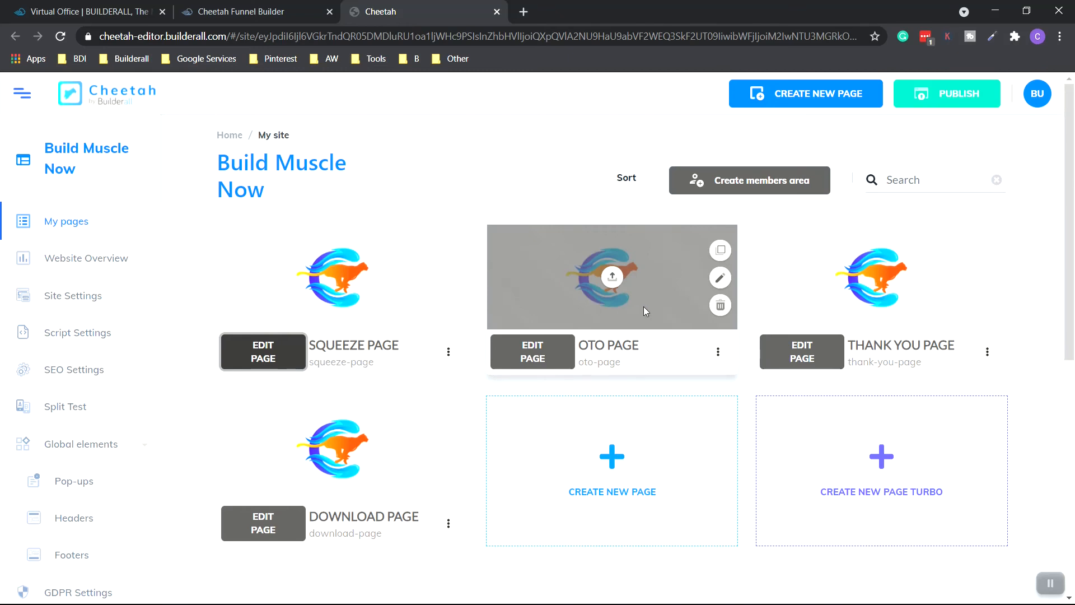
{"action": "mouse_move", "coordinate": [918, 307]}
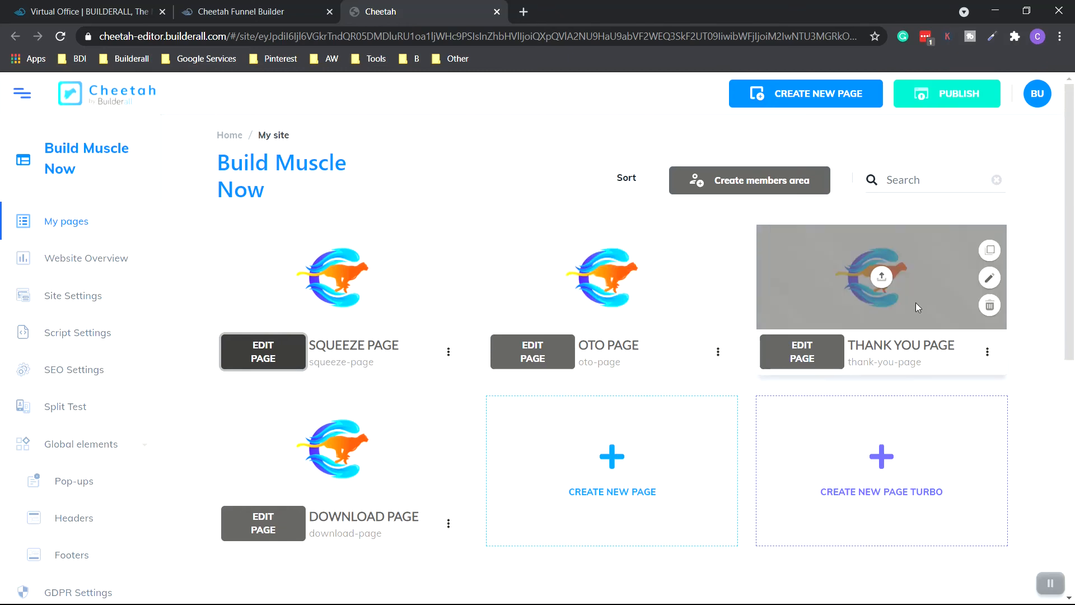
{"action": "mouse_move", "coordinate": [469, 444]}
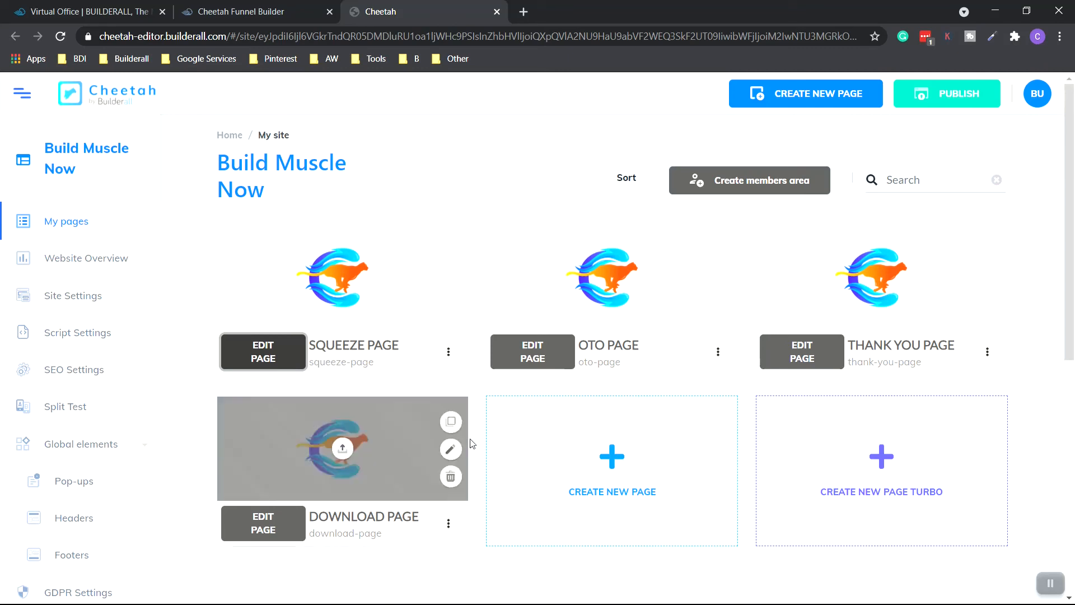
{"action": "mouse_move", "coordinate": [478, 211]}
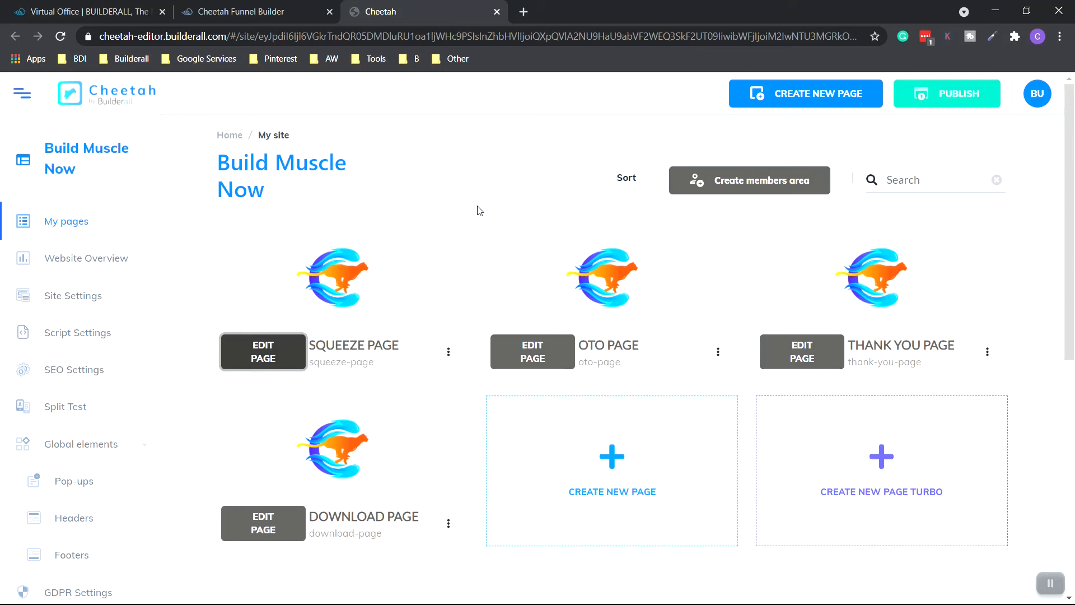
{"action": "mouse_move", "coordinate": [969, 102]}
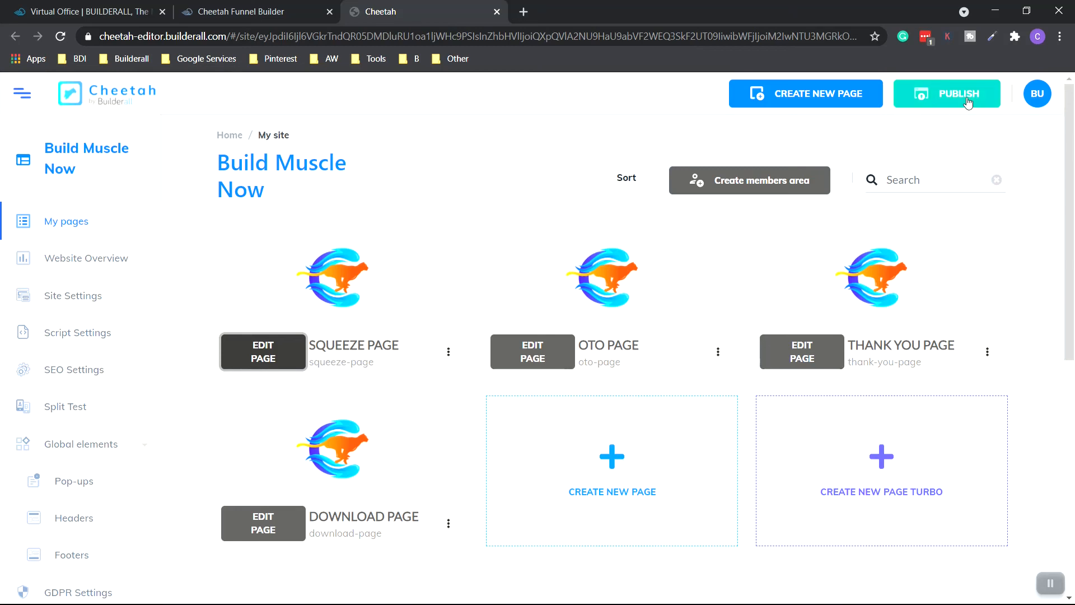
Step: Publish the site, view the live Squeeze Page, then close its tab
{"action": "left_click", "coordinate": [947, 93]}
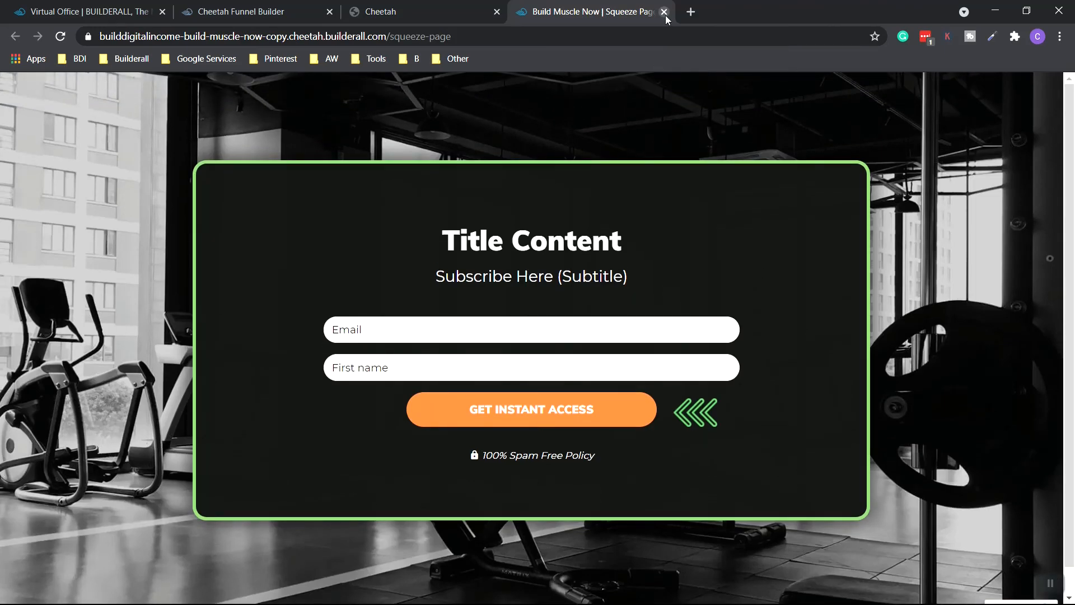
{"action": "left_click", "coordinate": [662, 11]}
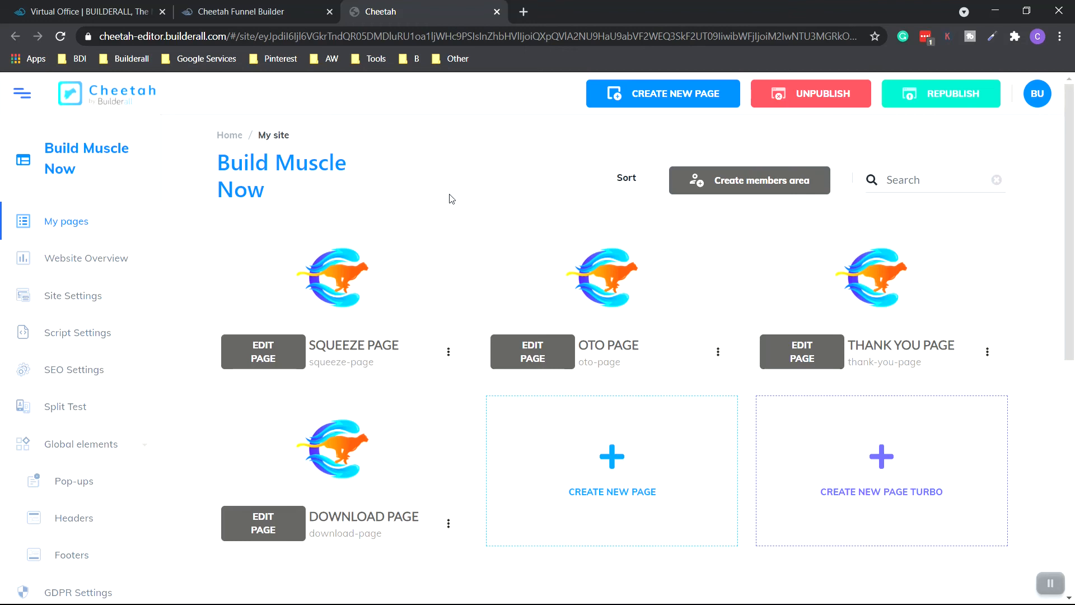
{"action": "mouse_move", "coordinate": [475, 204]}
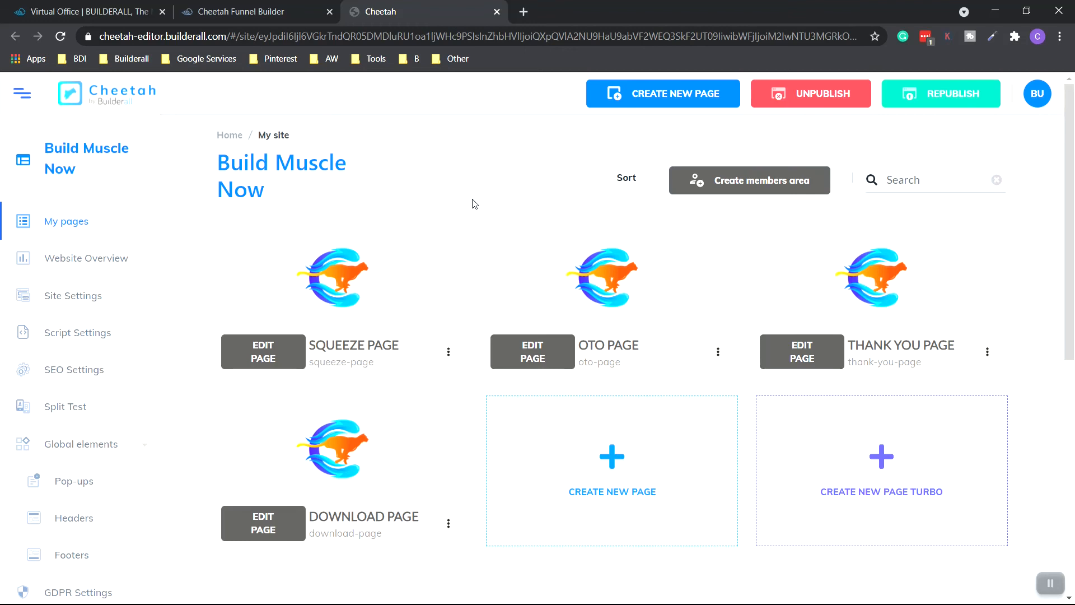